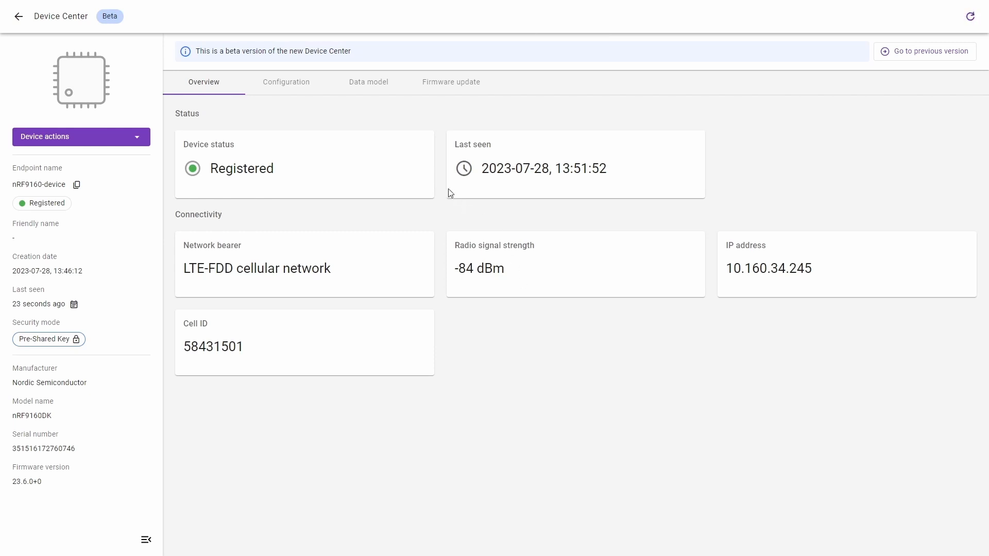
Show the nRF9160 device's data model with its nine defined LwM2M objects
{"action": "left_click", "coordinate": [369, 82]}
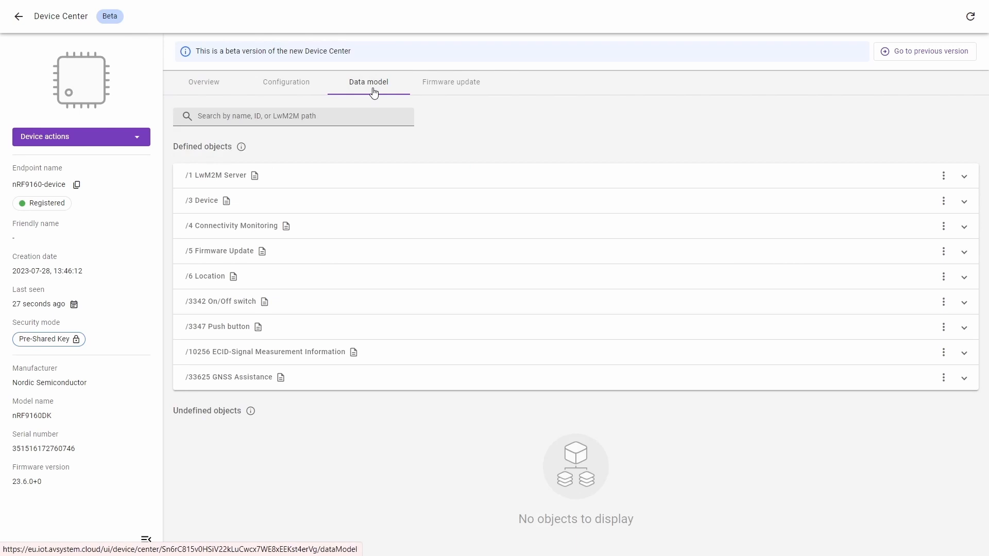
Expand the /1 LwM2M Server object to show its instance /0 resources and values
{"action": "left_click", "coordinate": [963, 177]}
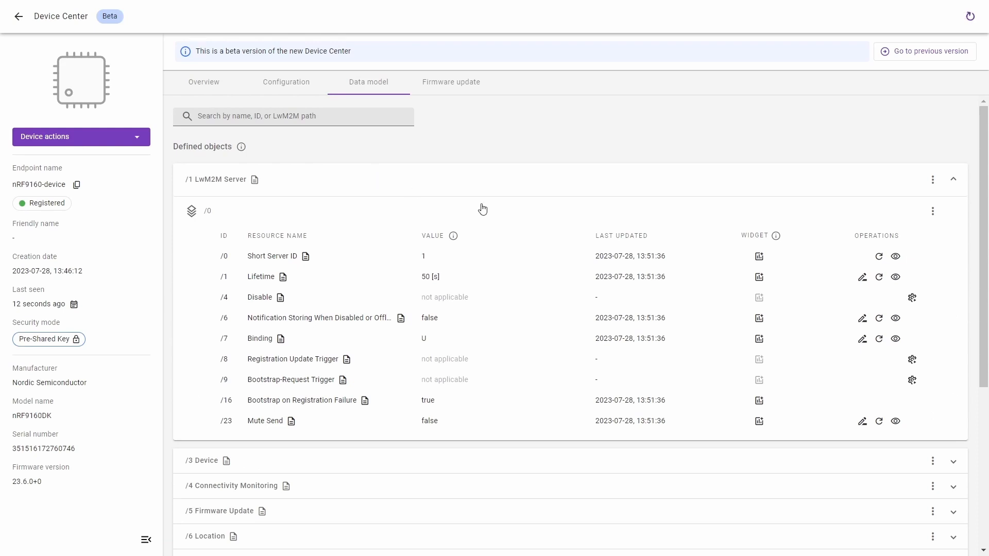
{"action": "mouse_move", "coordinate": [853, 223]}
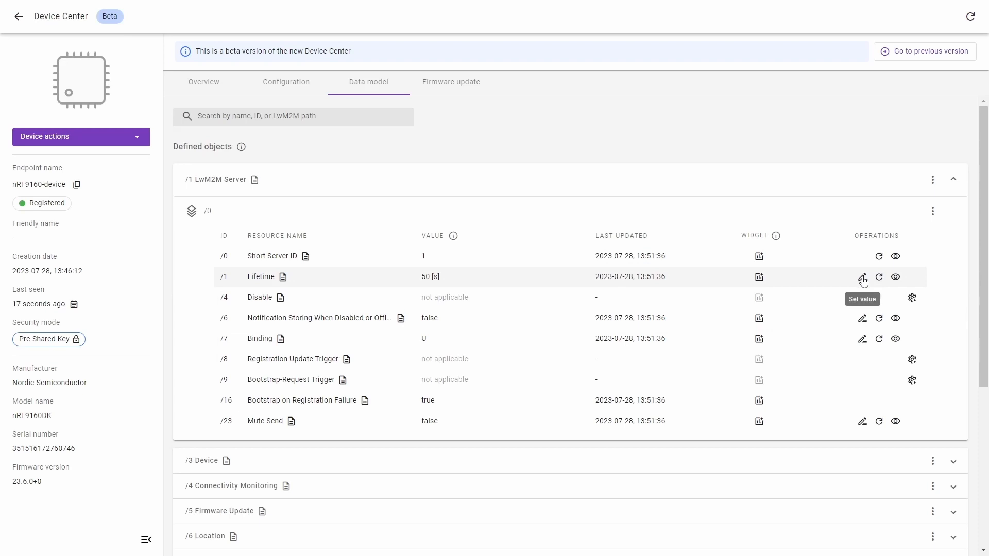
{"action": "mouse_move", "coordinate": [879, 277]}
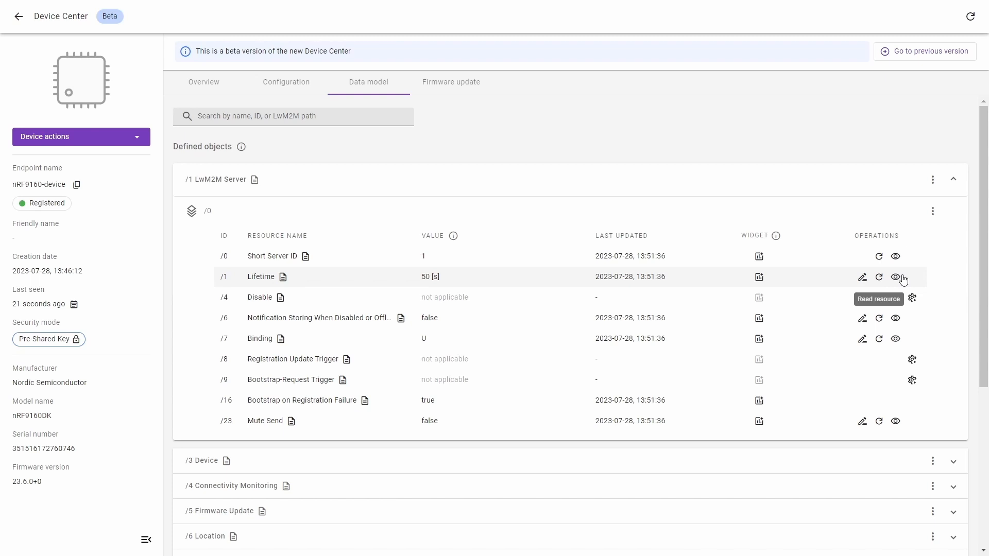
{"action": "mouse_move", "coordinate": [913, 298]}
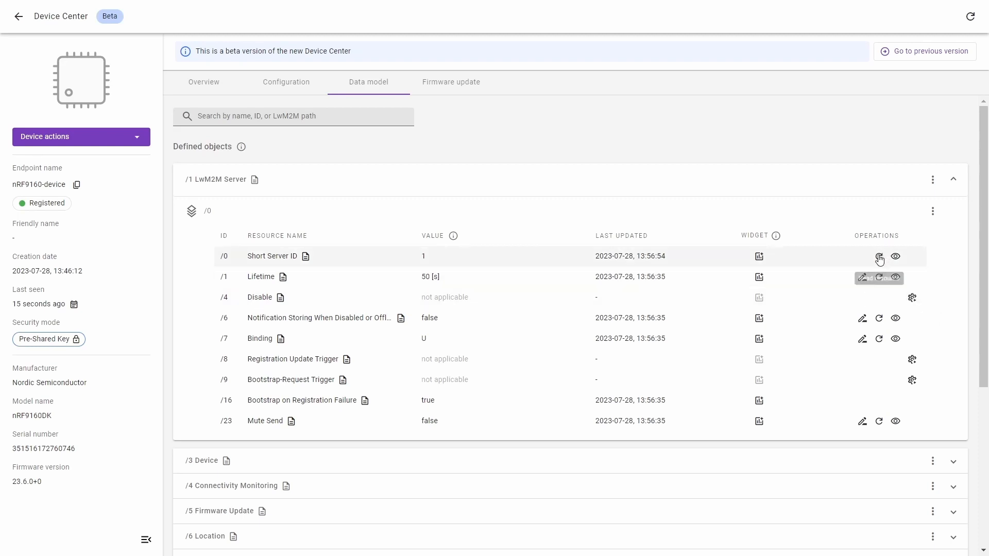
Read the /0 Short Server ID from the device so it shows 1 with a fresh timestamp
{"action": "left_click", "coordinate": [879, 256]}
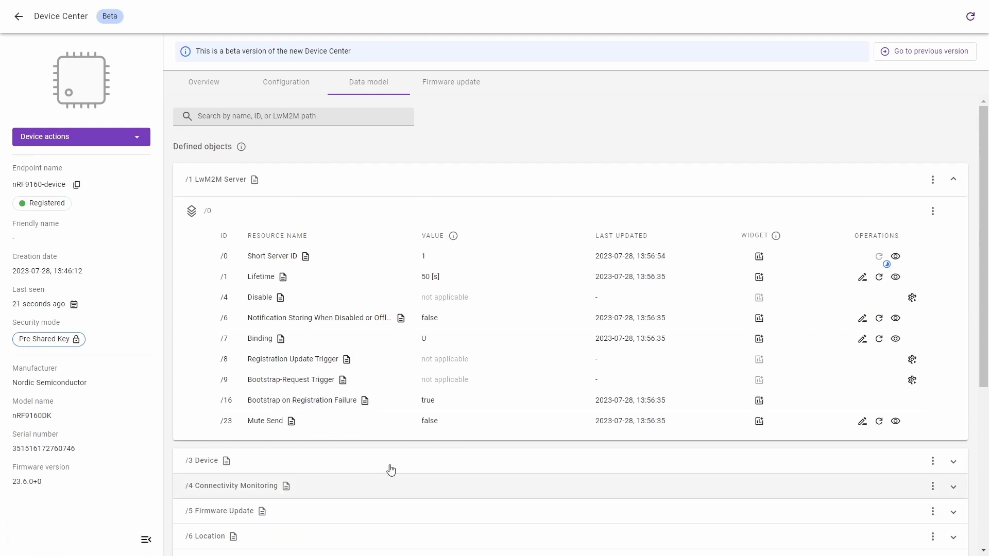
{"action": "left_click", "coordinate": [879, 257]}
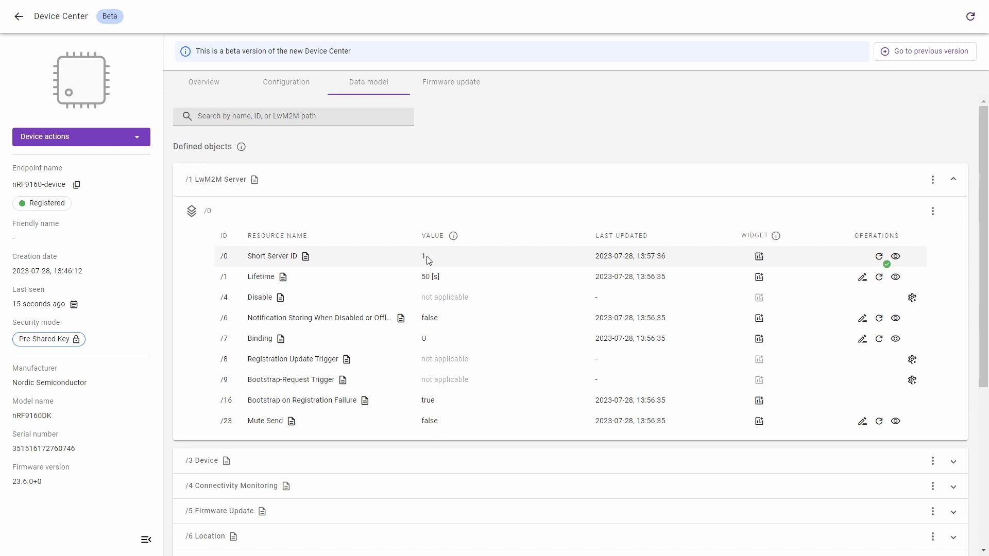
{"action": "mouse_move", "coordinate": [863, 278]}
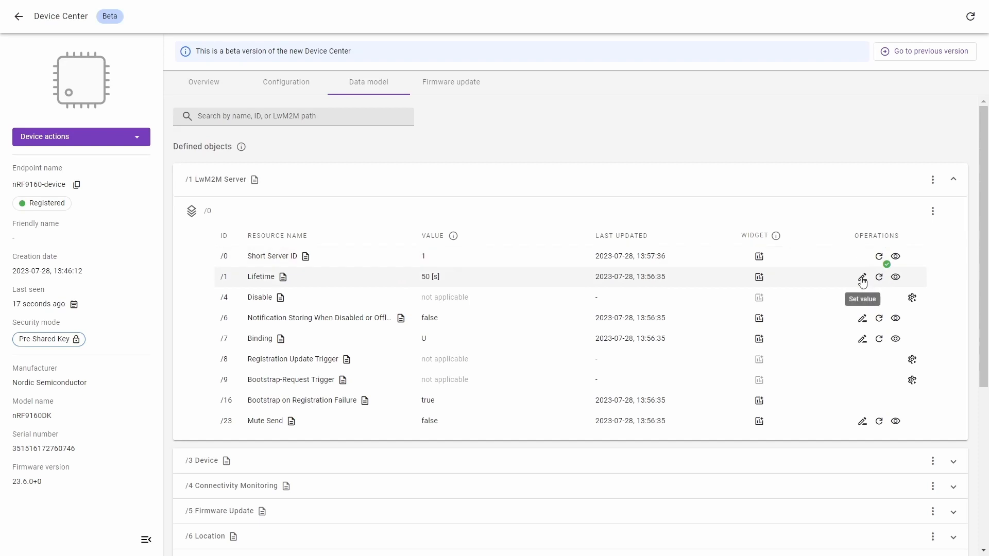
Set the LwM2M Server Lifetime resource to 60 seconds and confirm the updated value
{"action": "left_click", "coordinate": [862, 277]}
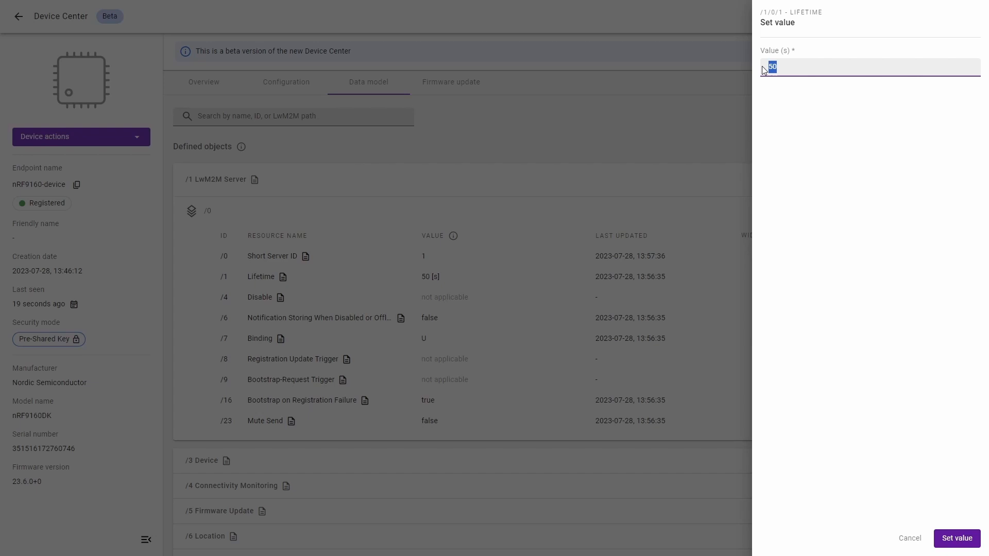
{"action": "type", "text": "60"}
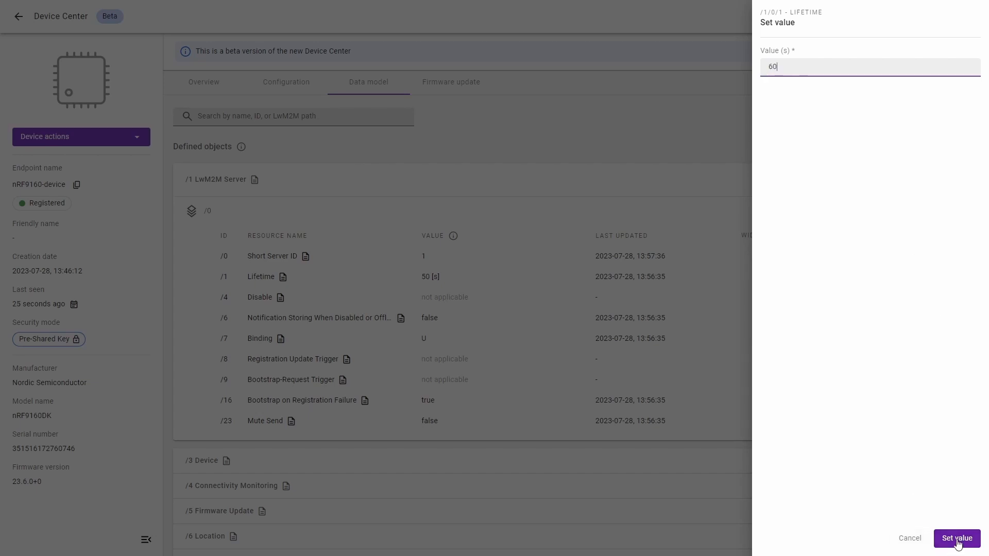
{"action": "left_click", "coordinate": [956, 537]}
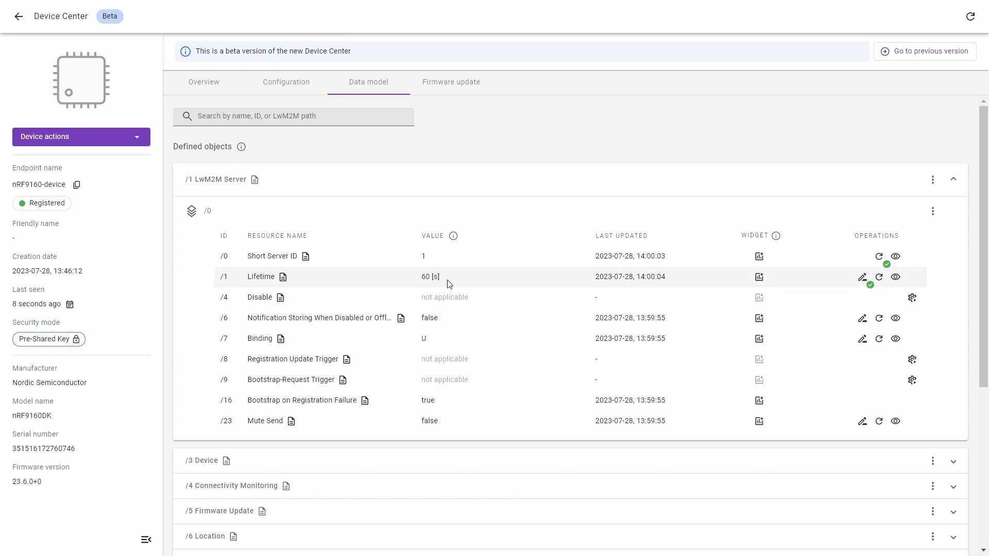
{"action": "double_click", "coordinate": [425, 277]}
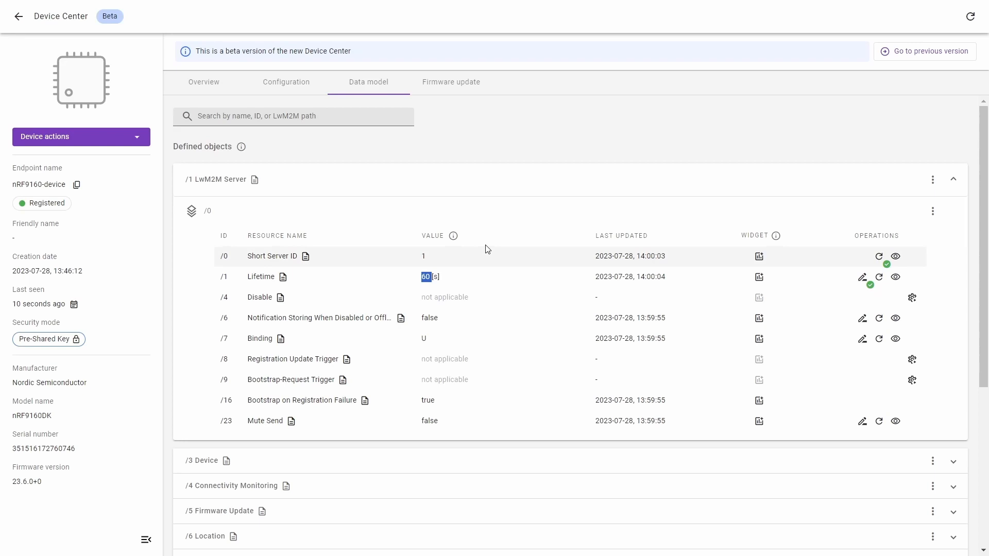
{"action": "mouse_move", "coordinate": [609, 255]}
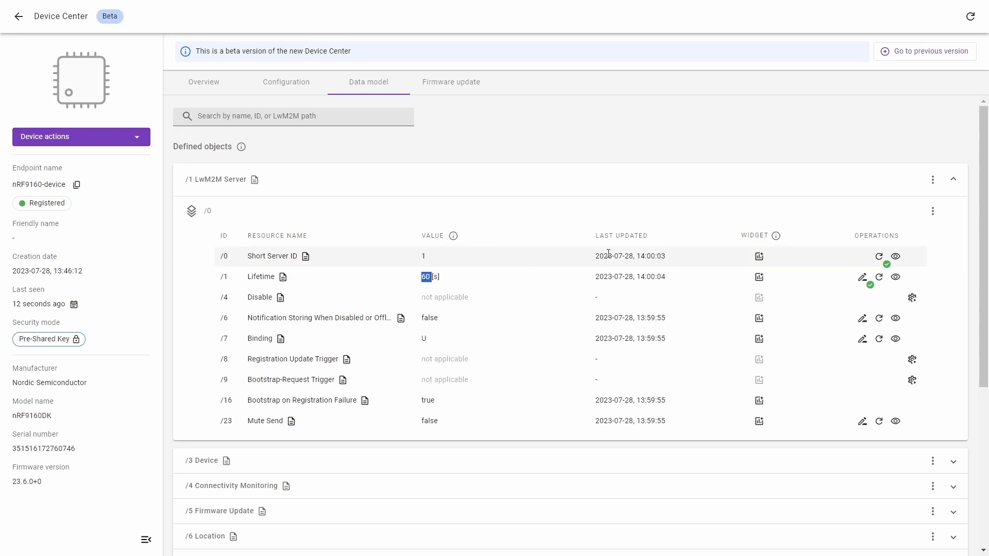
{"action": "mouse_move", "coordinate": [863, 247]}
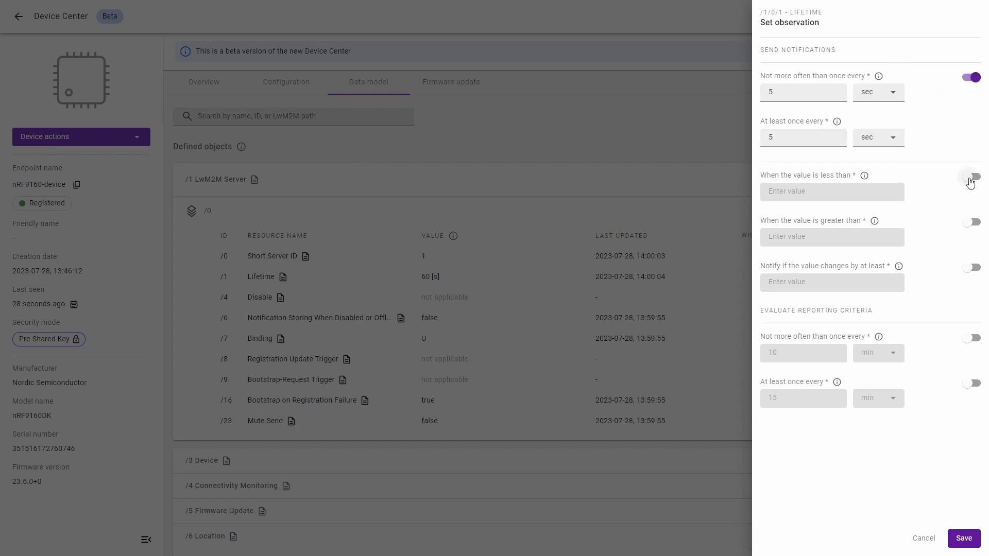
In the Lifetime observation form, leave the less-than threshold off and edit the minimum notification period
{"action": "left_click", "coordinate": [971, 176]}
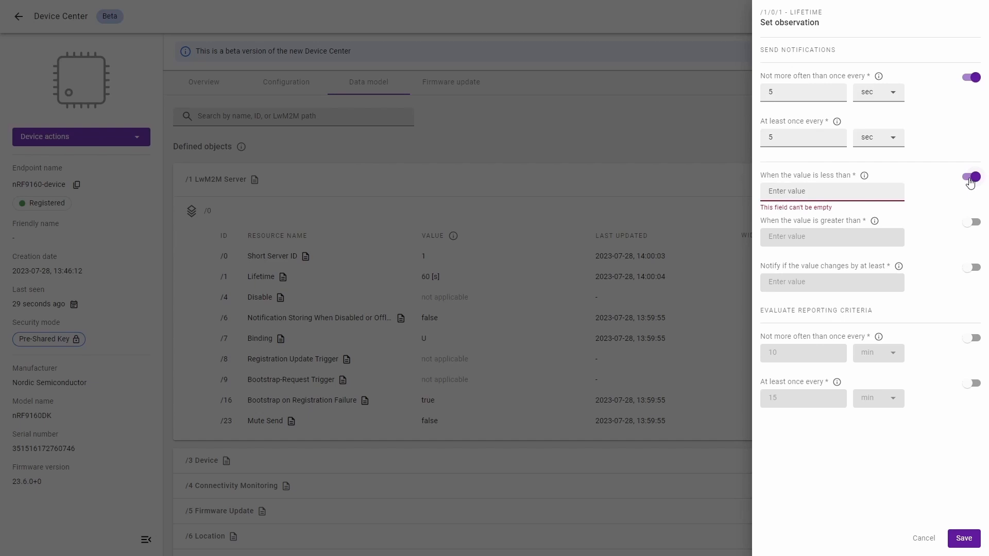
{"action": "left_click", "coordinate": [970, 176]}
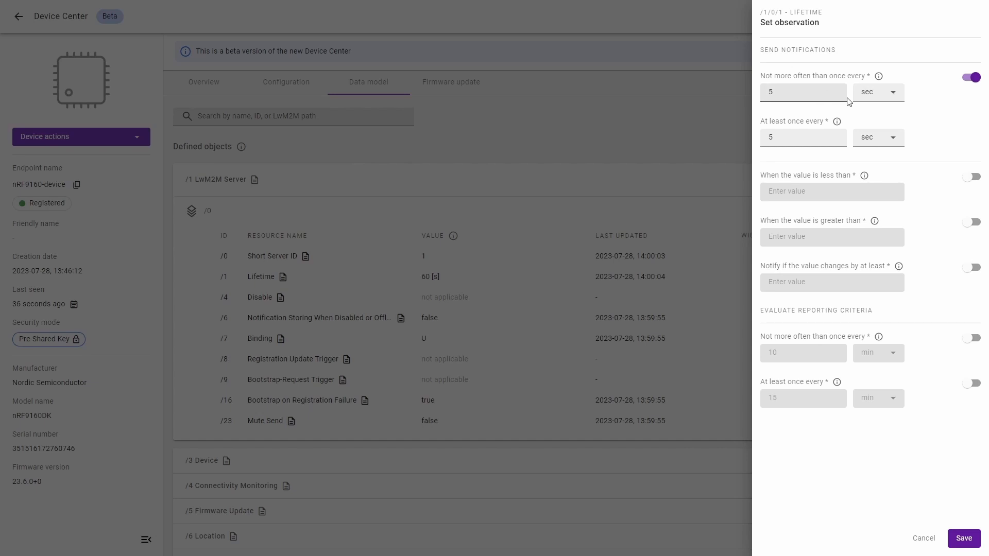
{"action": "left_click", "coordinate": [803, 92]}
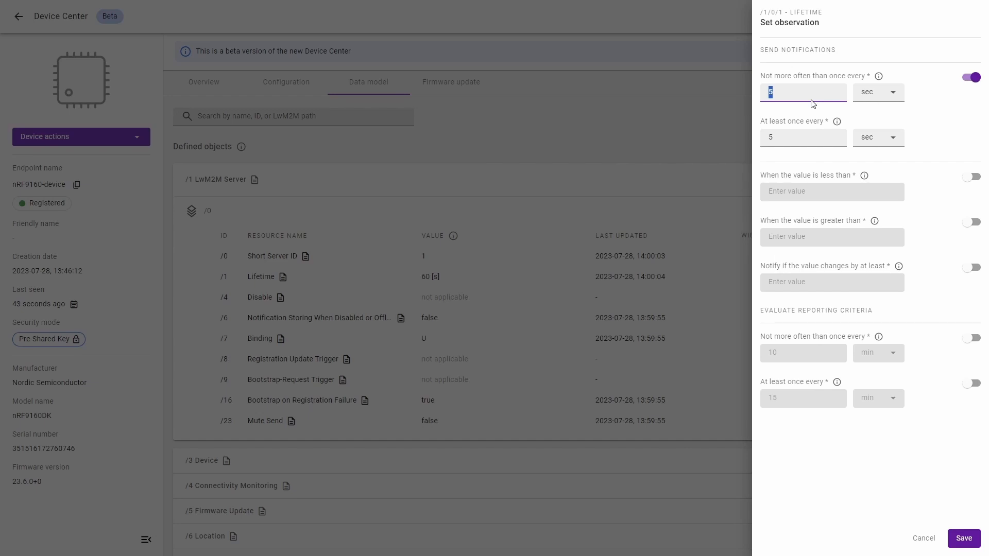
Save a Lifetime observation with 10-second minimum and maximum notification periods
{"action": "type", "text": "1"}
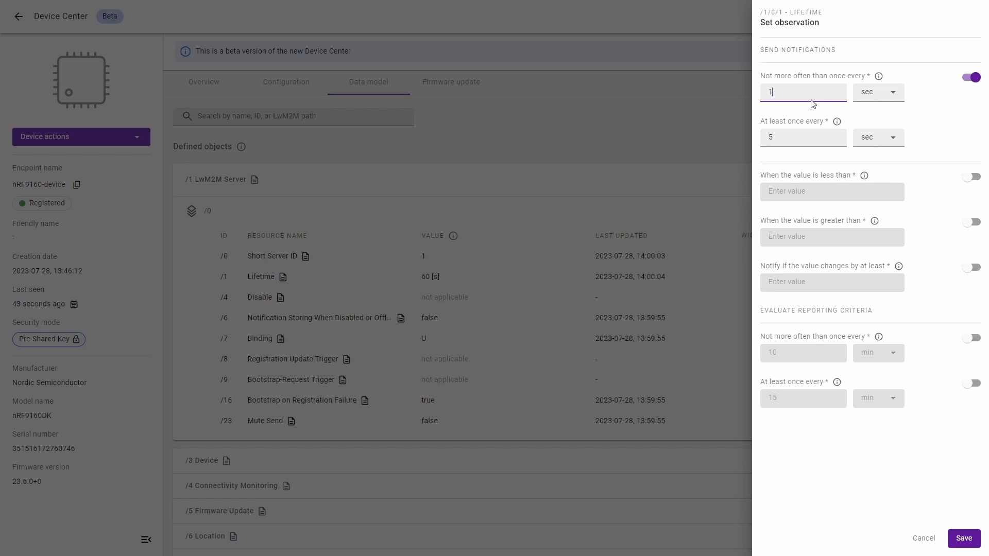
{"action": "type", "text": "0"}
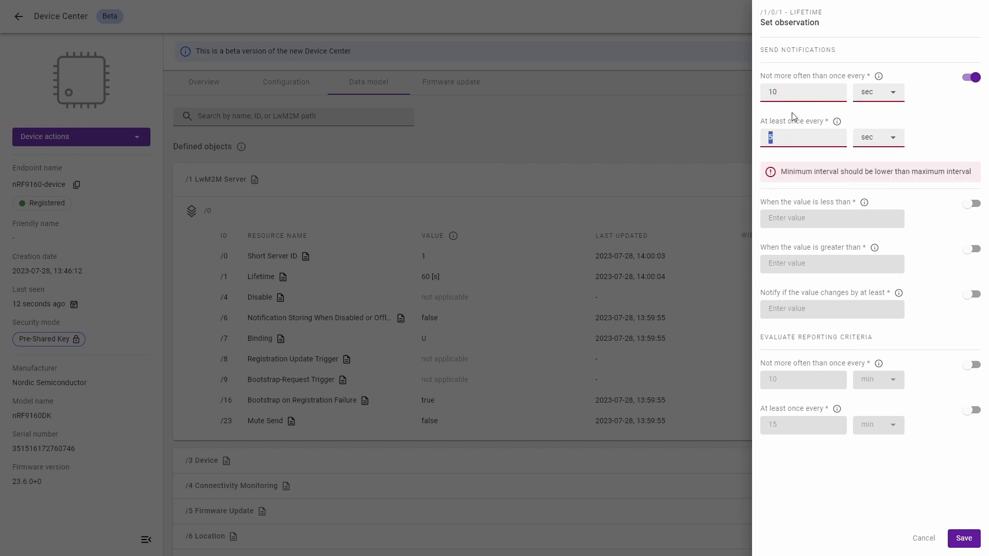
{"action": "type", "text": "10"}
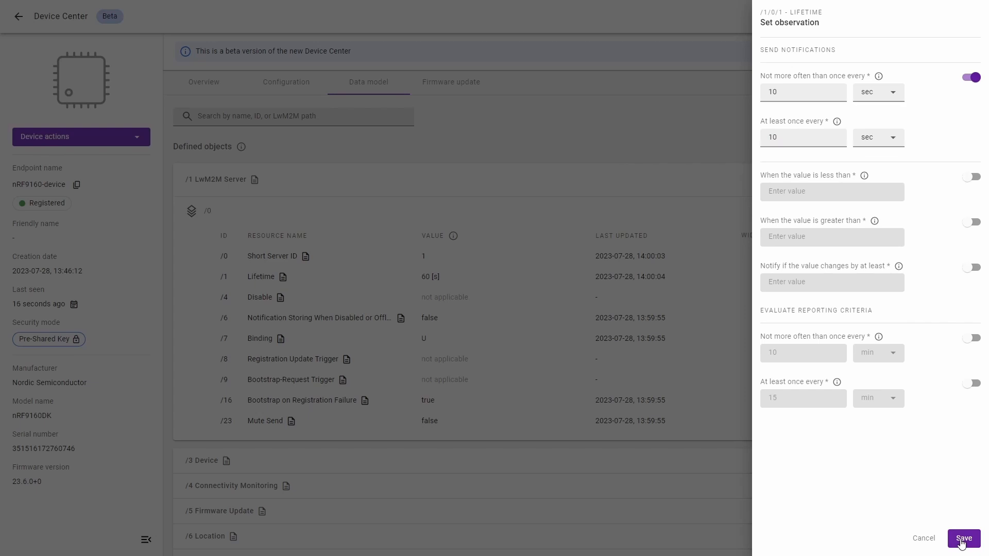
{"action": "left_click", "coordinate": [963, 537]}
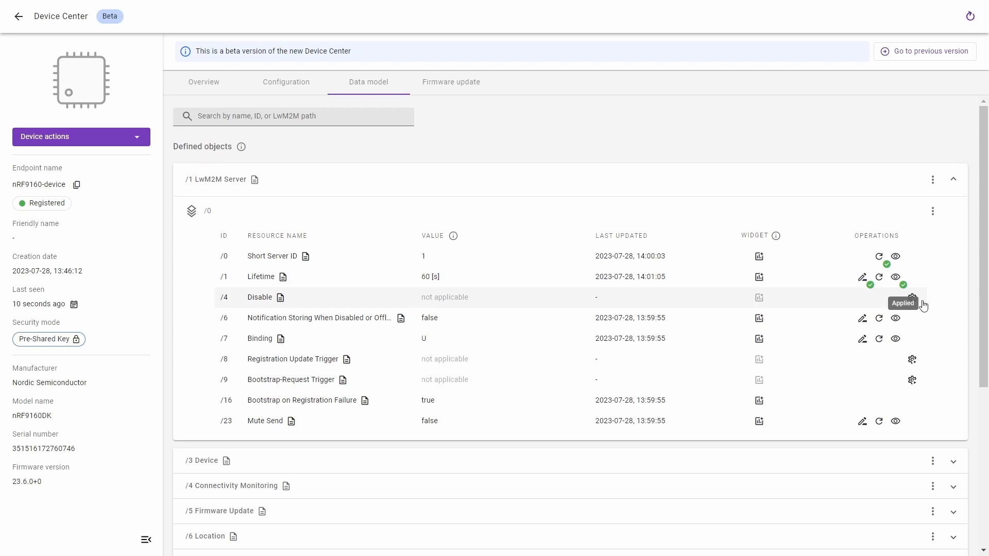
Execute the /4 Disable resource without parameters
{"action": "left_click", "coordinate": [912, 297]}
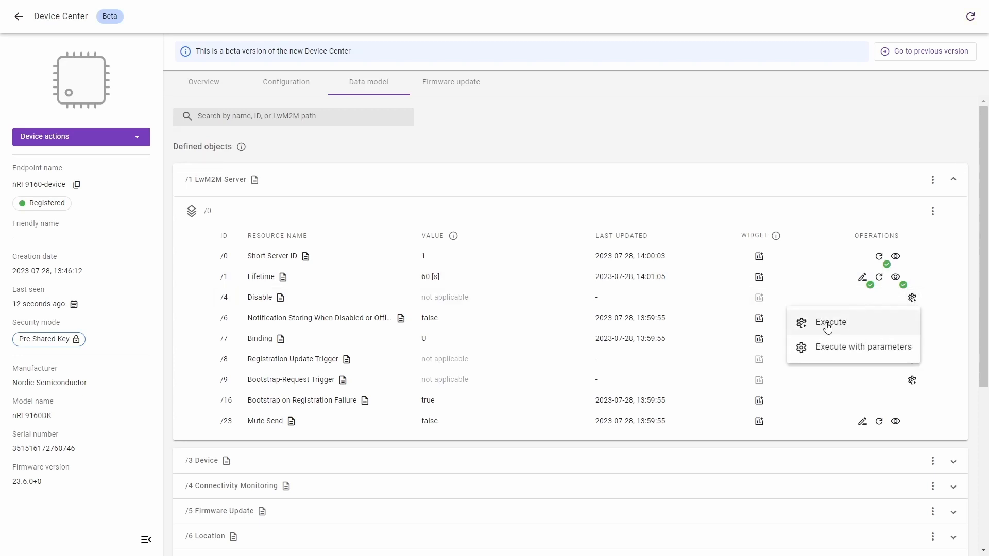
{"action": "left_click", "coordinate": [831, 323]}
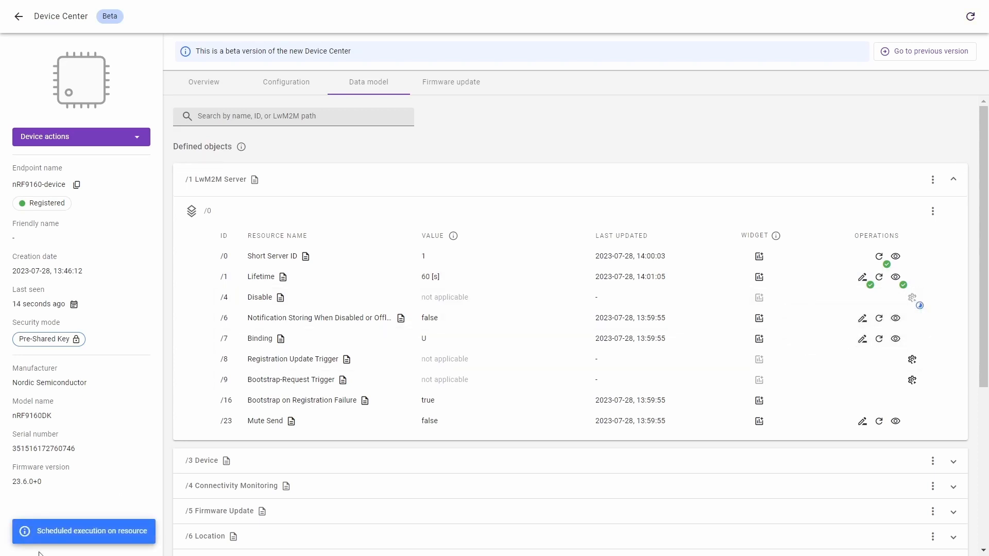